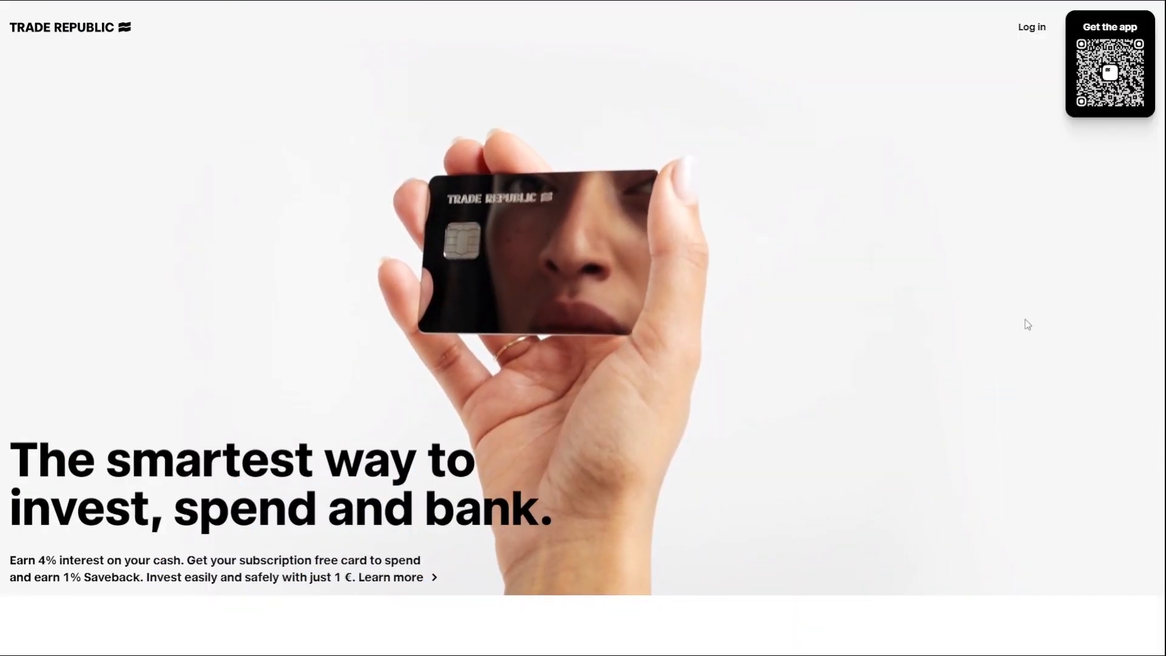
- Scroll down past the 'Save now for later' section to 'Trusted by millions'
{"action": "scroll", "scroll_direction": "down", "scroll_amount": 3}
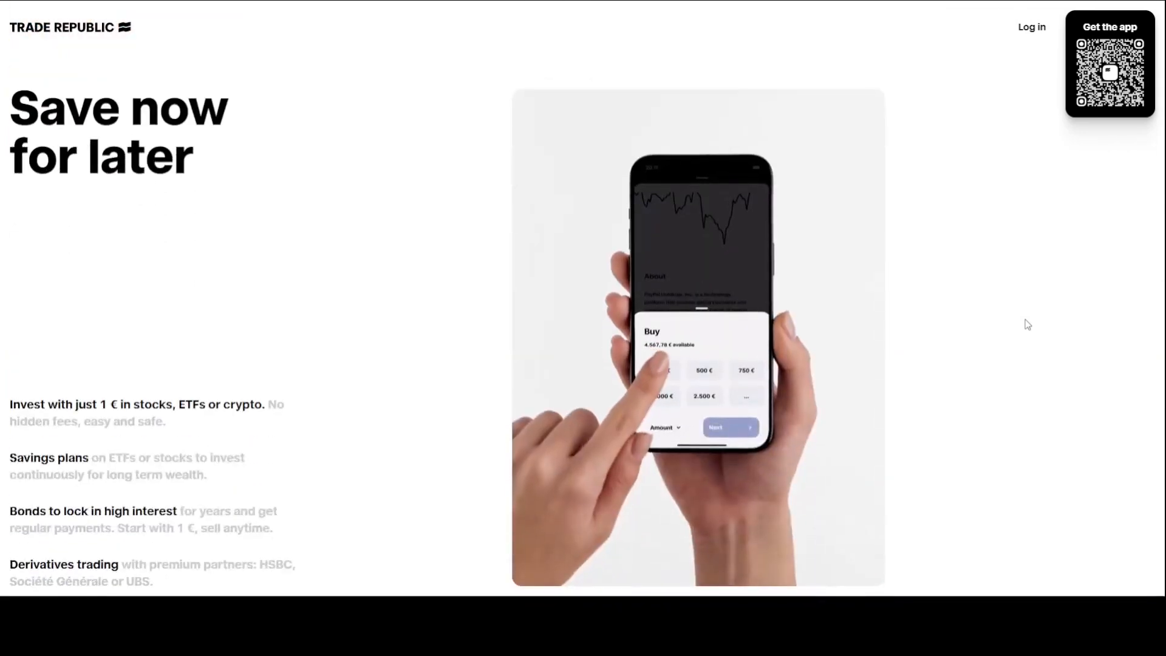
{"action": "scroll", "scroll_direction": "down", "scroll_amount": 3}
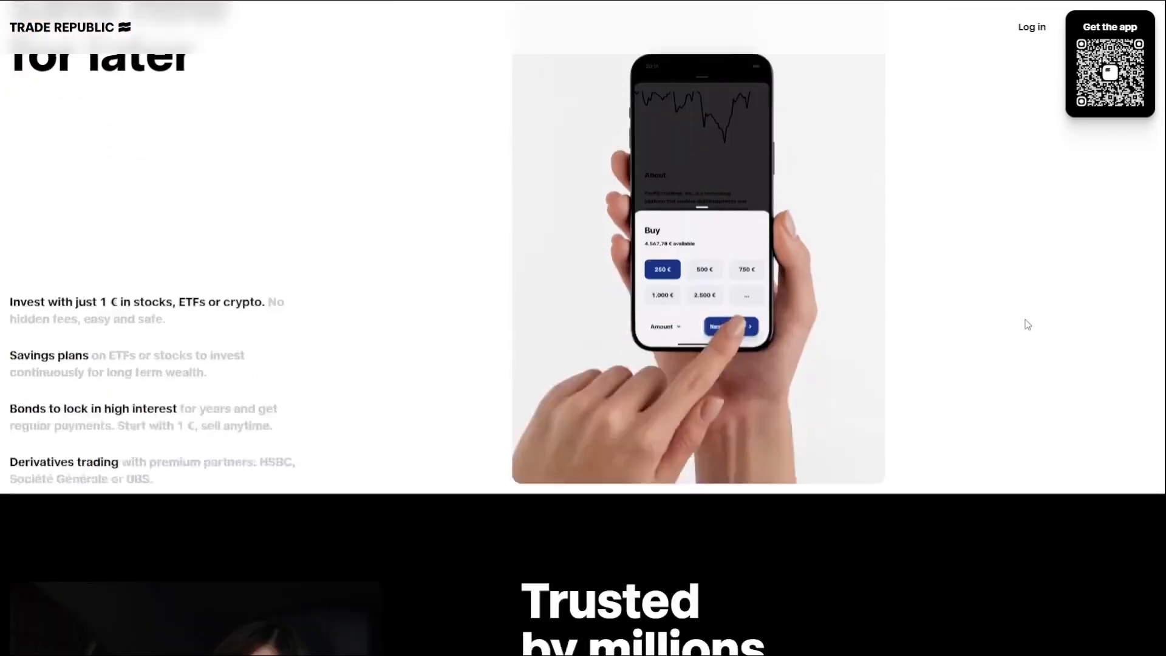
{"action": "scroll", "scroll_direction": "down", "scroll_amount": 3}
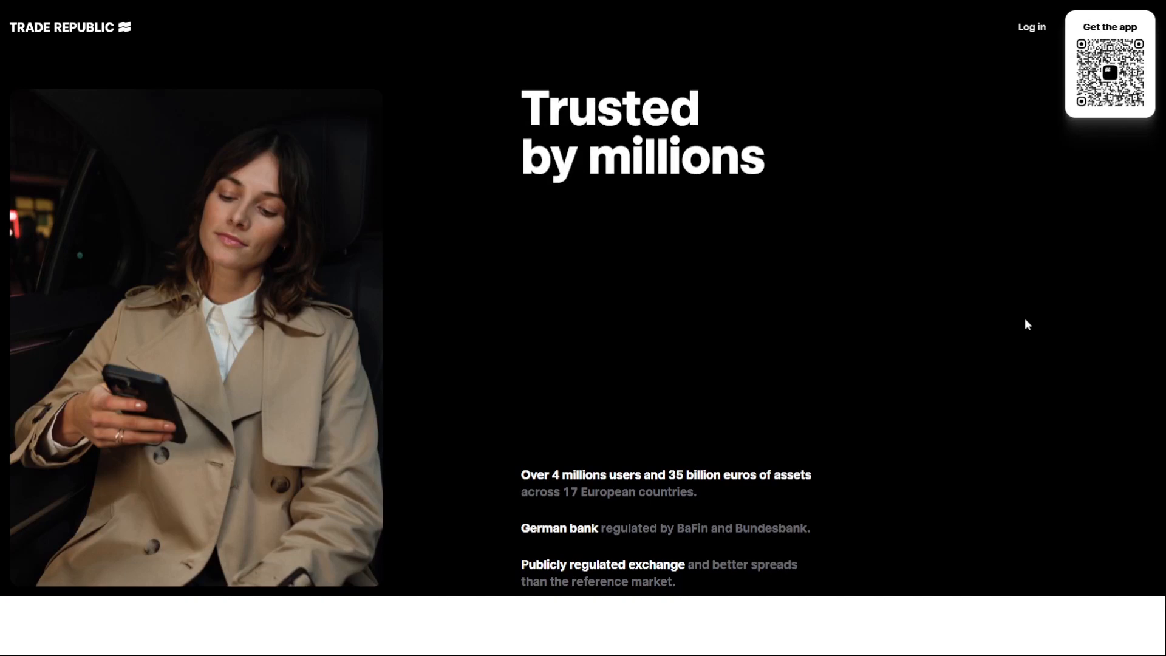
{"action": "scroll", "scroll_direction": "down", "scroll_amount": 3}
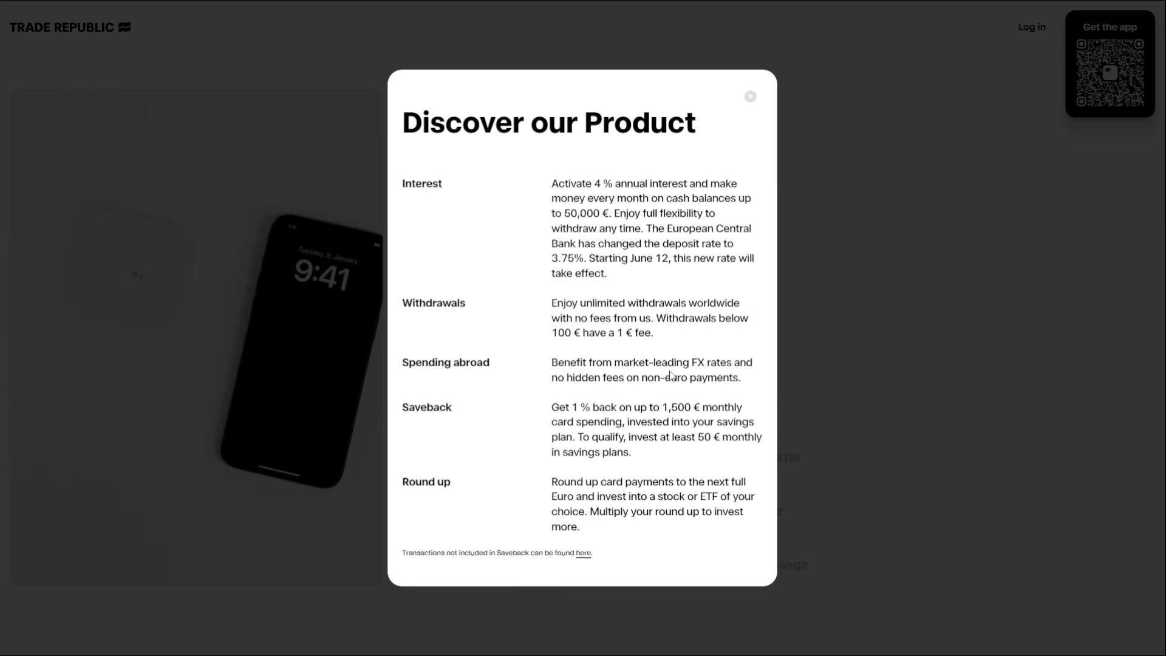
{"action": "left_click", "coordinate": [749, 95]}
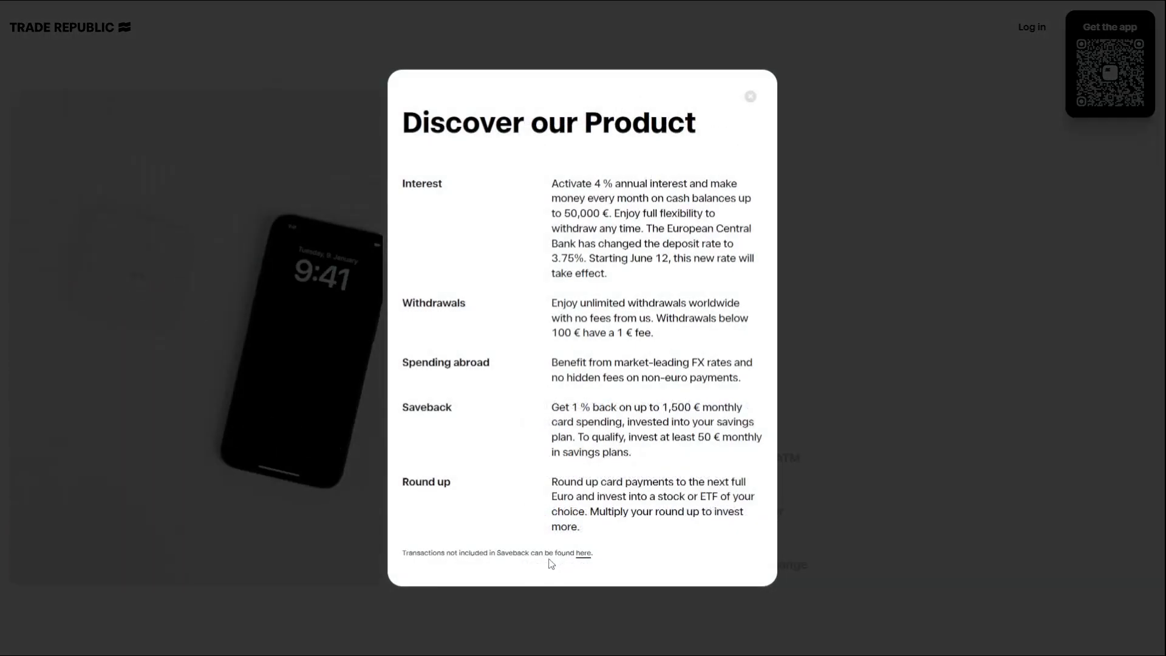
{"action": "mouse_move", "coordinate": [578, 575]}
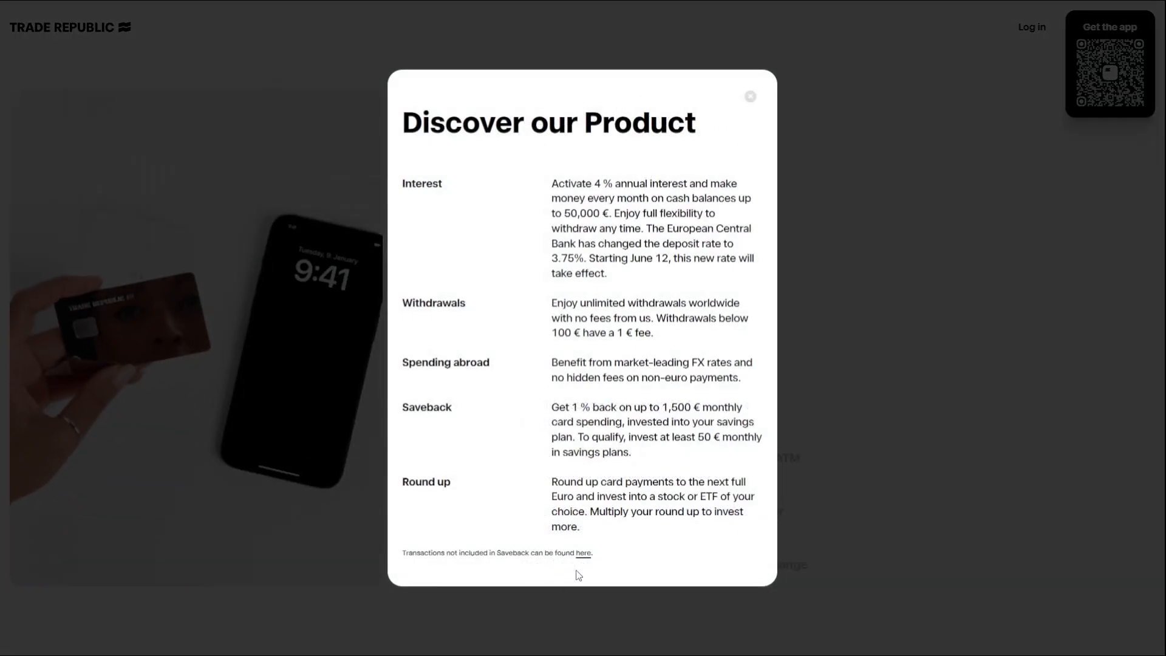
{"action": "mouse_move", "coordinate": [822, 78]}
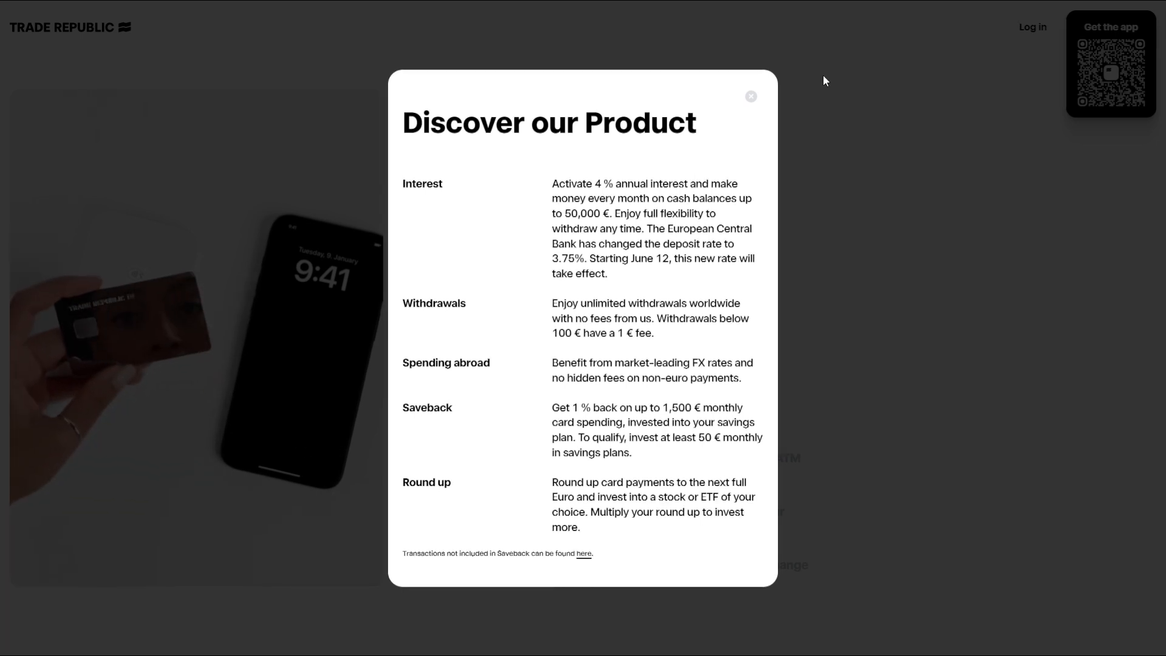
{"action": "left_click", "coordinate": [751, 95]}
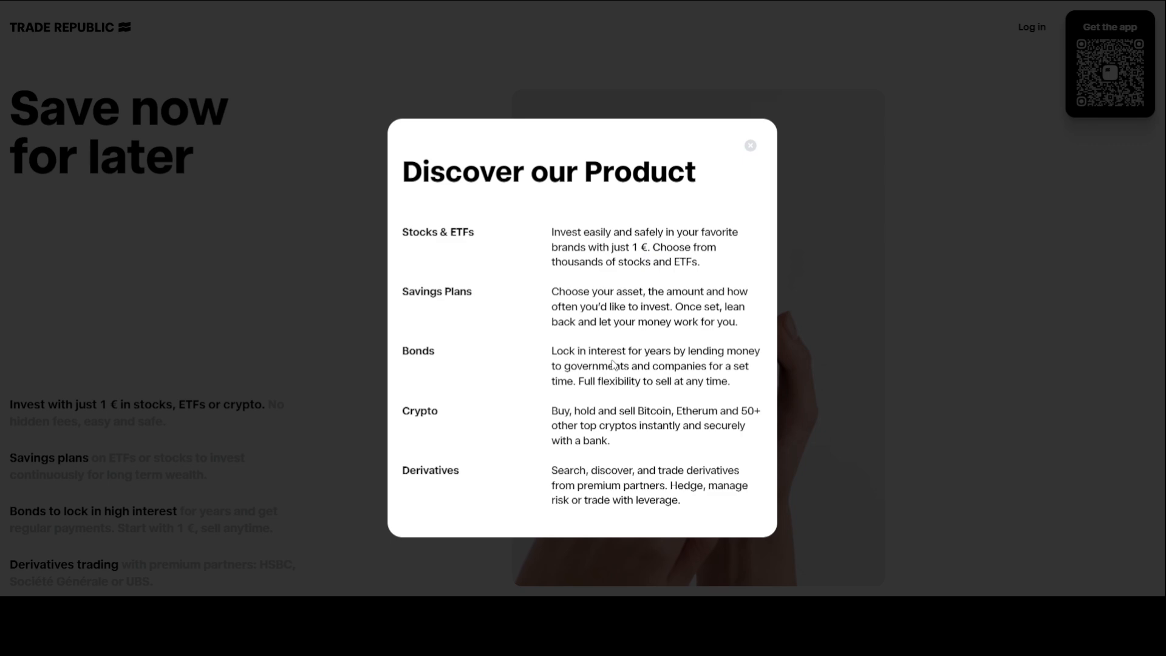
{"action": "mouse_move", "coordinate": [726, 181]}
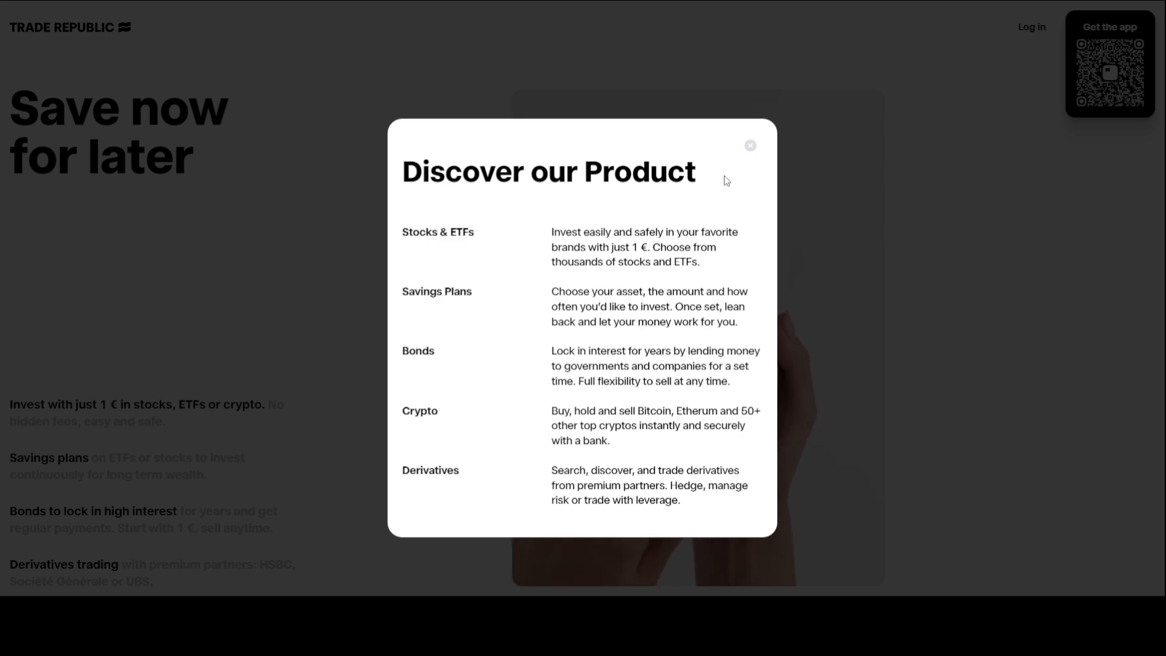
- Close the investing 'Discover our Product' popup with its top-right X
{"action": "left_click", "coordinate": [749, 145]}
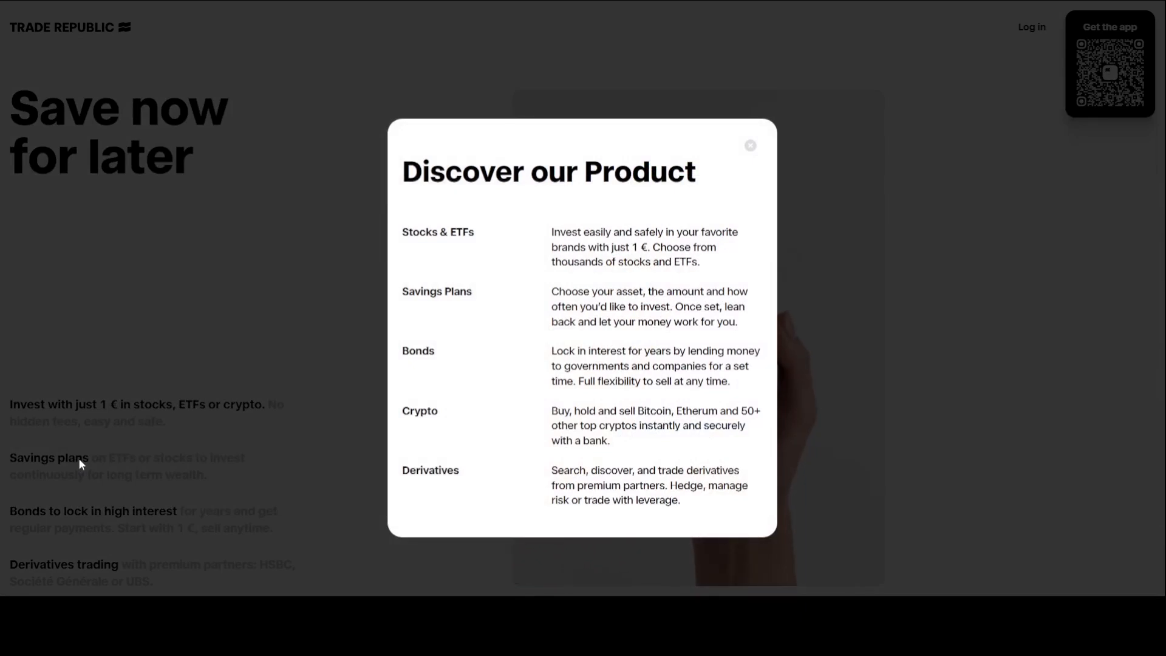
{"action": "mouse_move", "coordinate": [776, 138]}
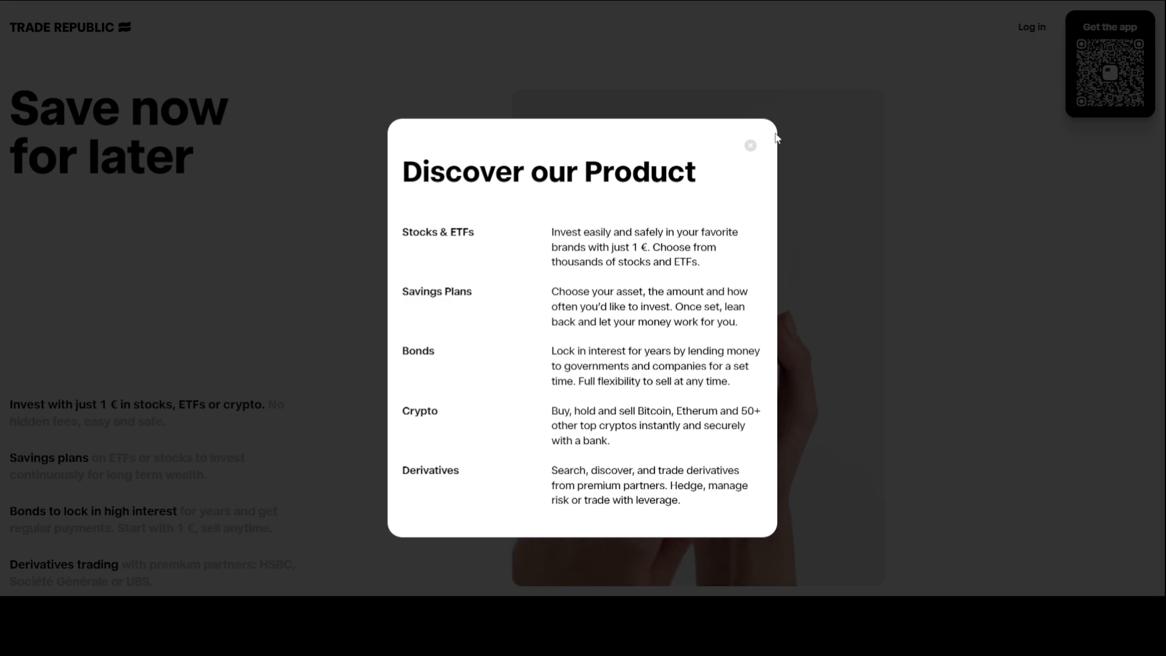
{"action": "left_click", "coordinate": [750, 145]}
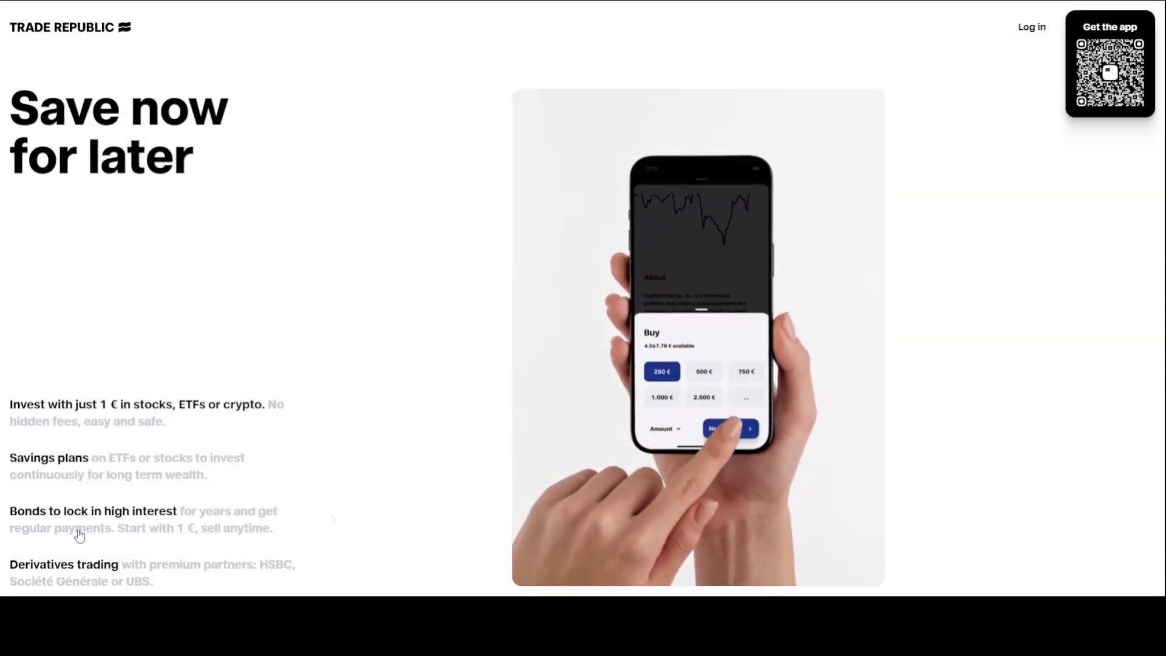